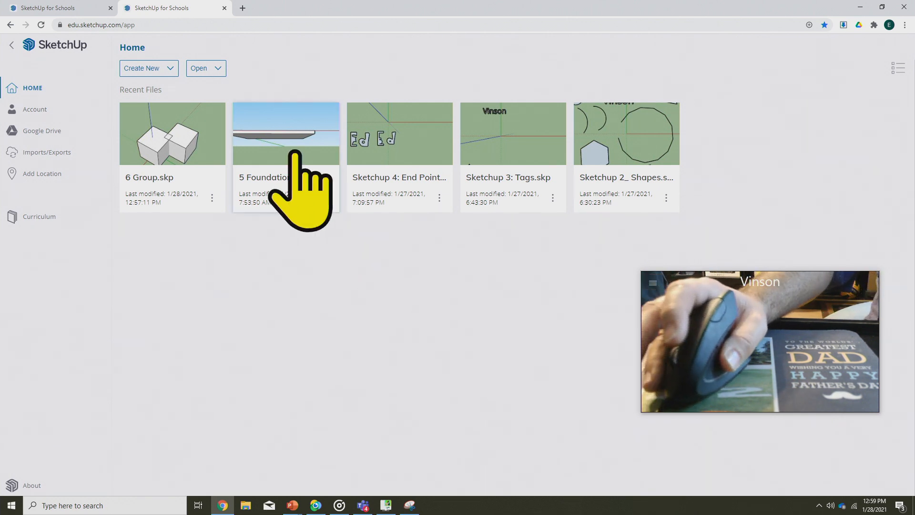
Step: Open the 5 Foundation.skp model from Recent Files on the Home page
click(285, 133)
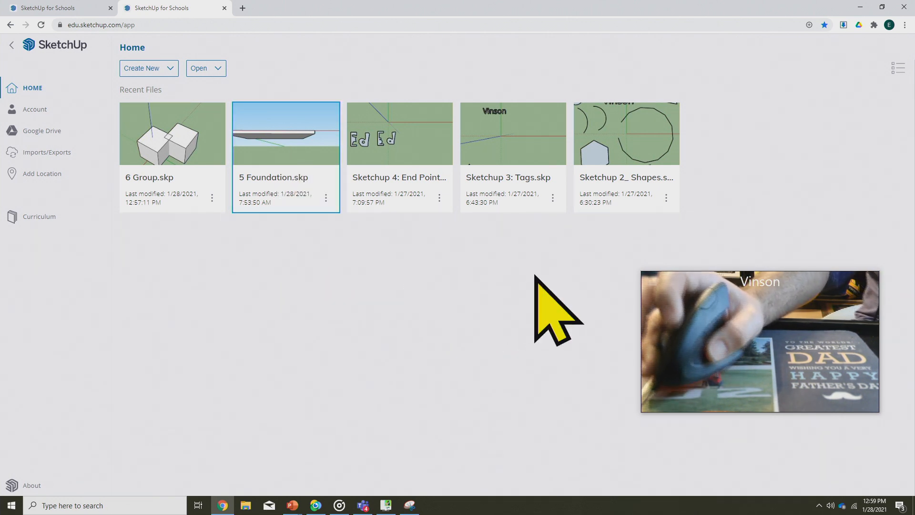
mouse_move(402, 327)
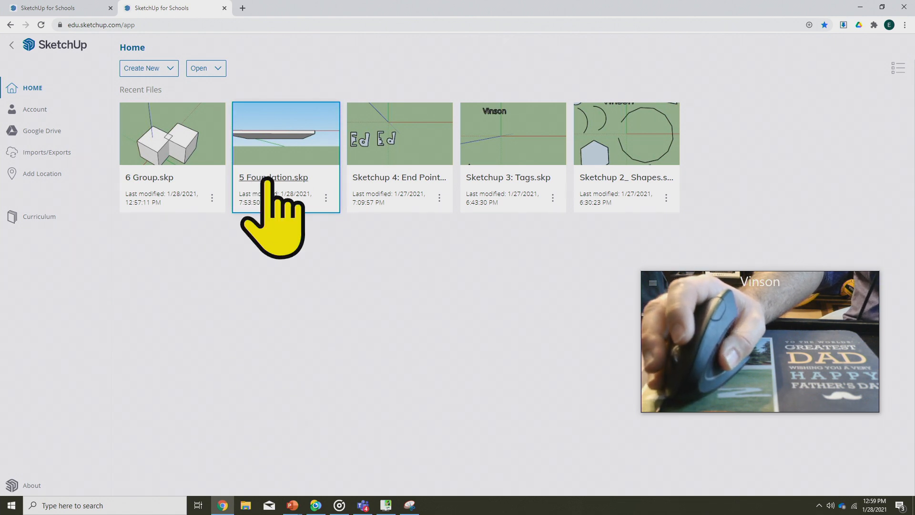
double_click(285, 133)
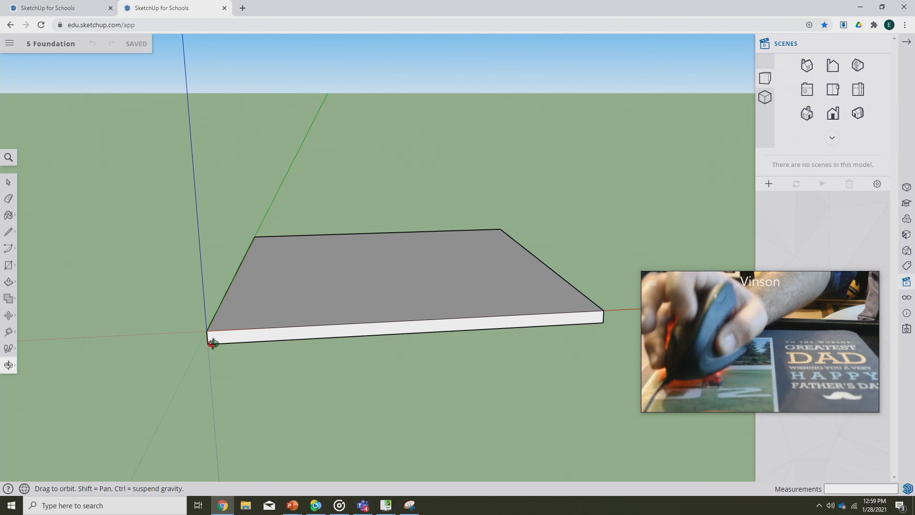
drag(408, 263, 350, 252)
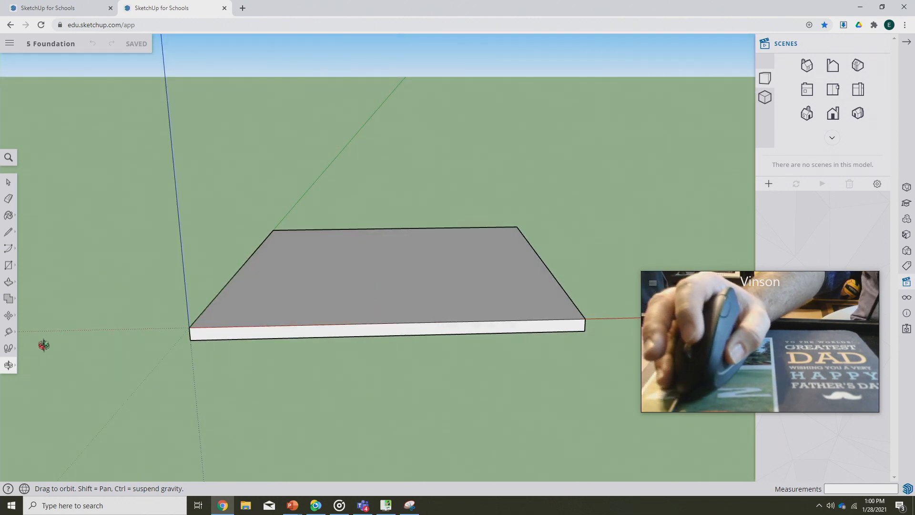
mouse_move(9, 332)
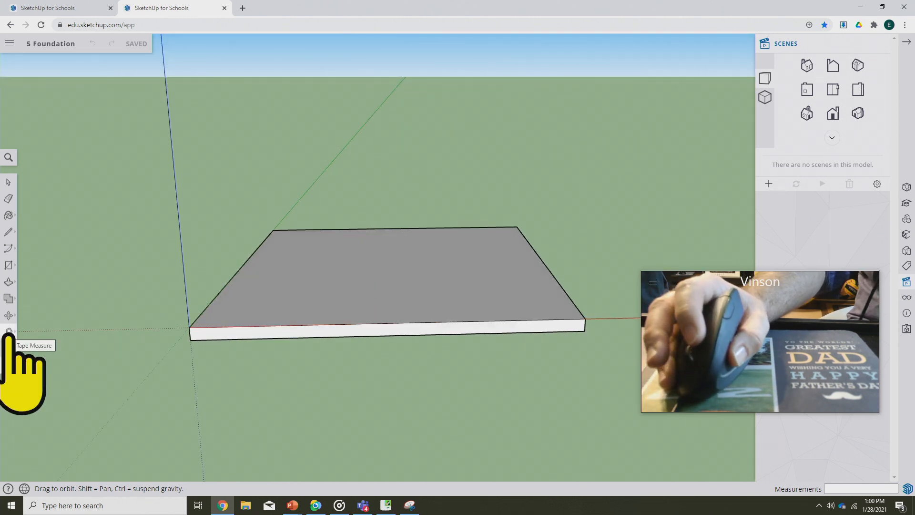
click(9, 332)
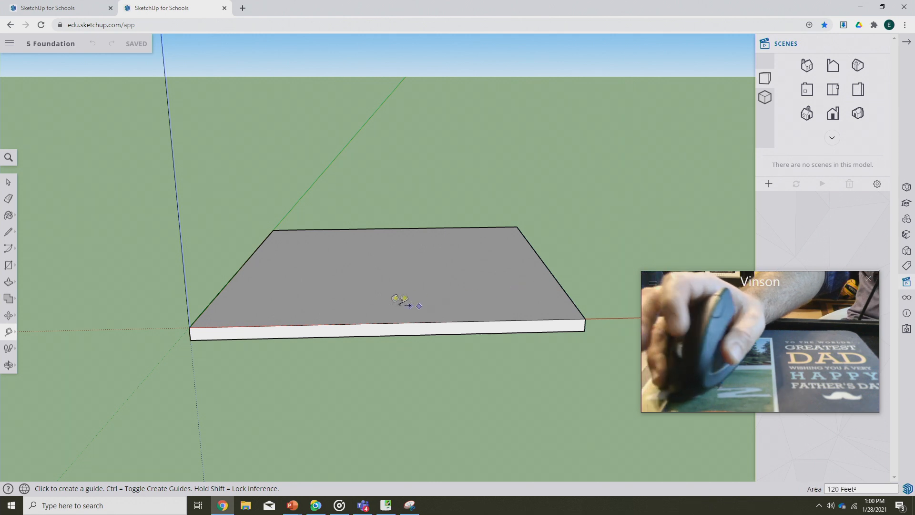
mouse_move(278, 312)
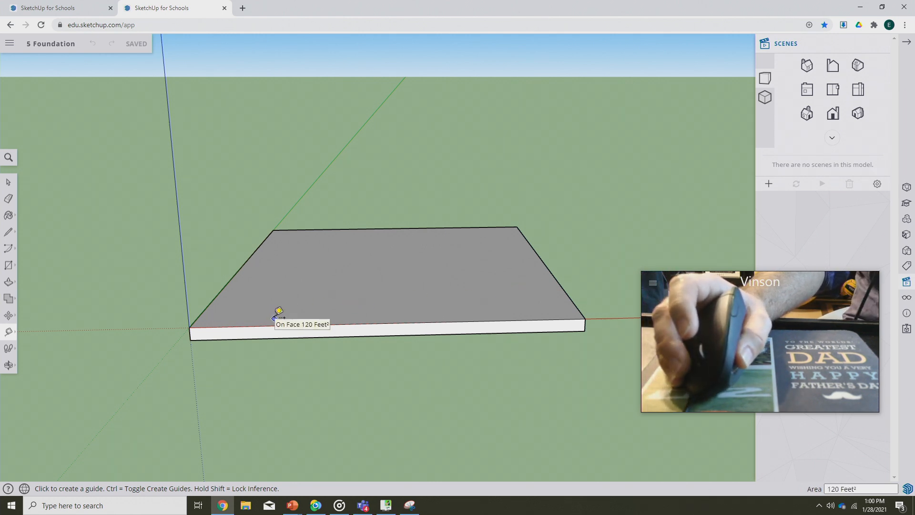
click(279, 316)
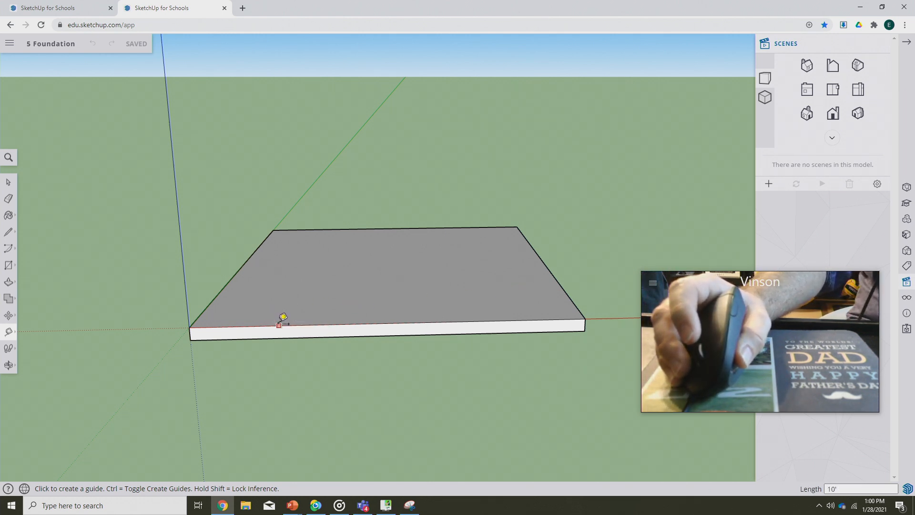
mouse_move(432, 371)
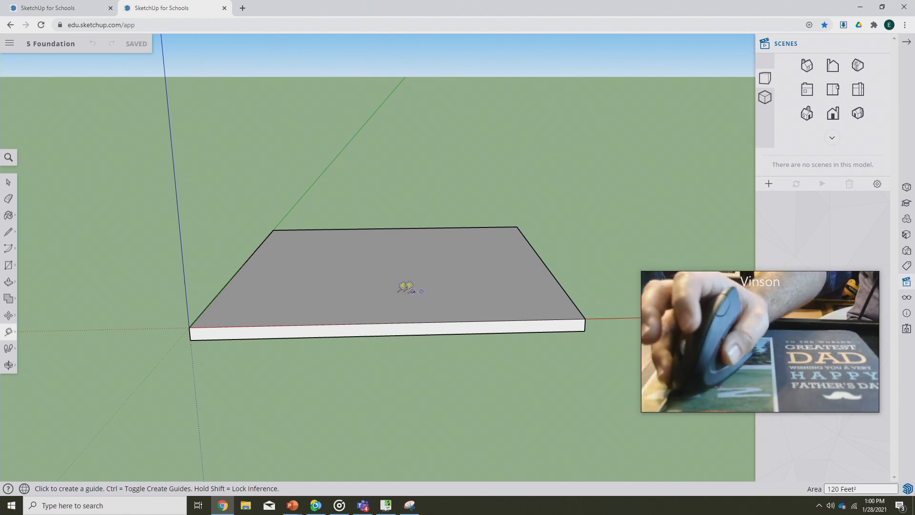
click(9, 364)
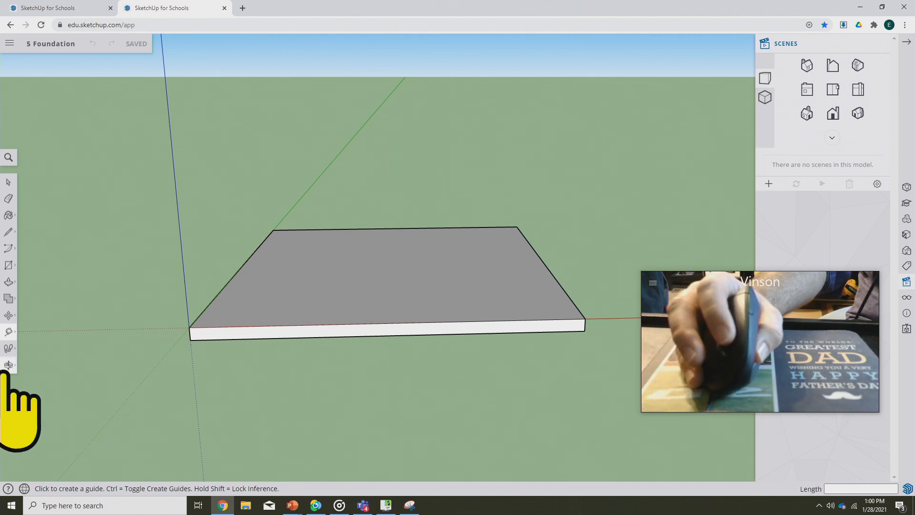
mouse_move(8, 364)
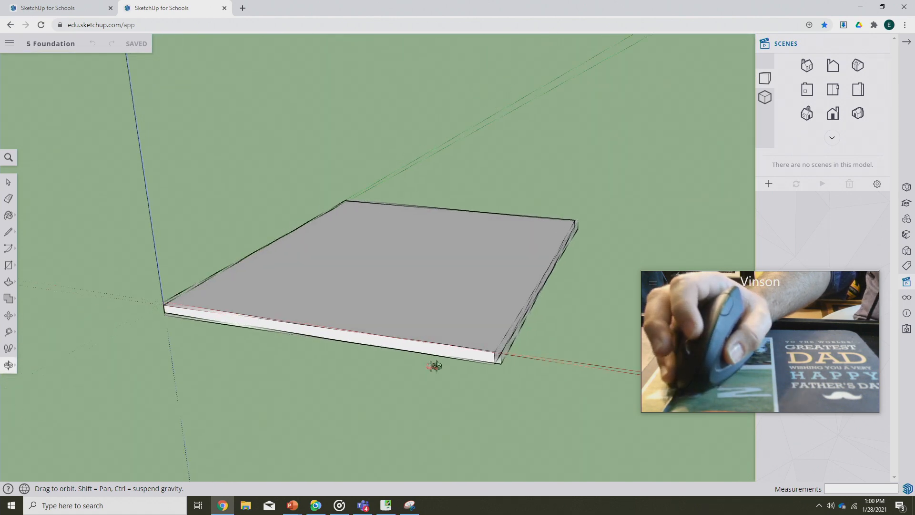
Step: Orbit to look down onto the foundation slab and bring it closer to fill the view
drag(434, 366, 448, 346)
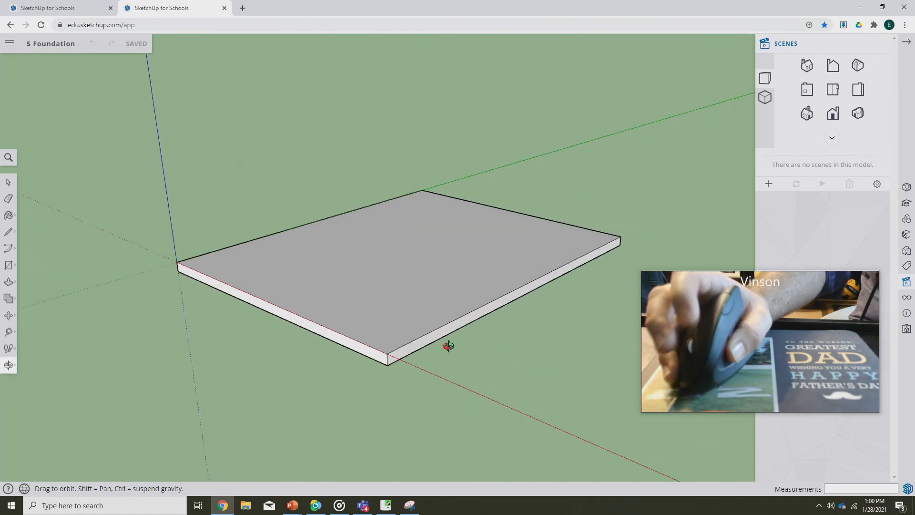
drag(448, 345, 450, 304)
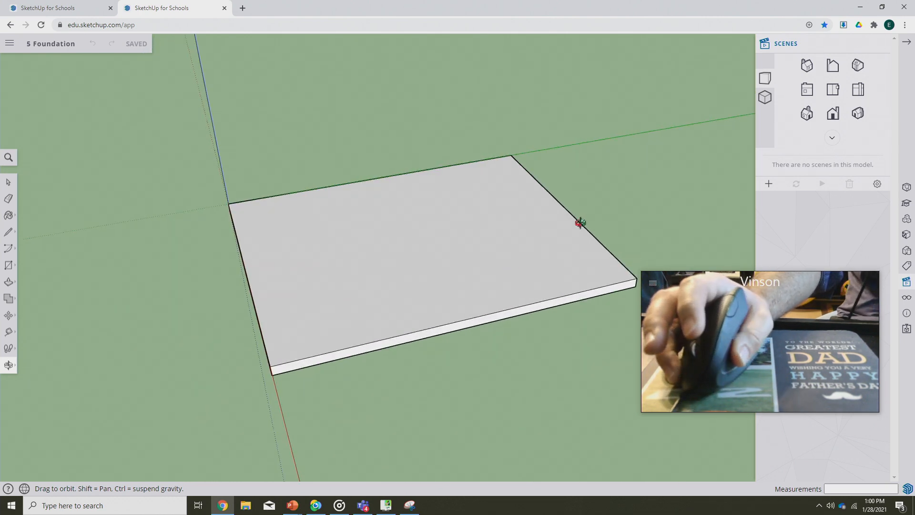
drag(577, 223, 483, 247)
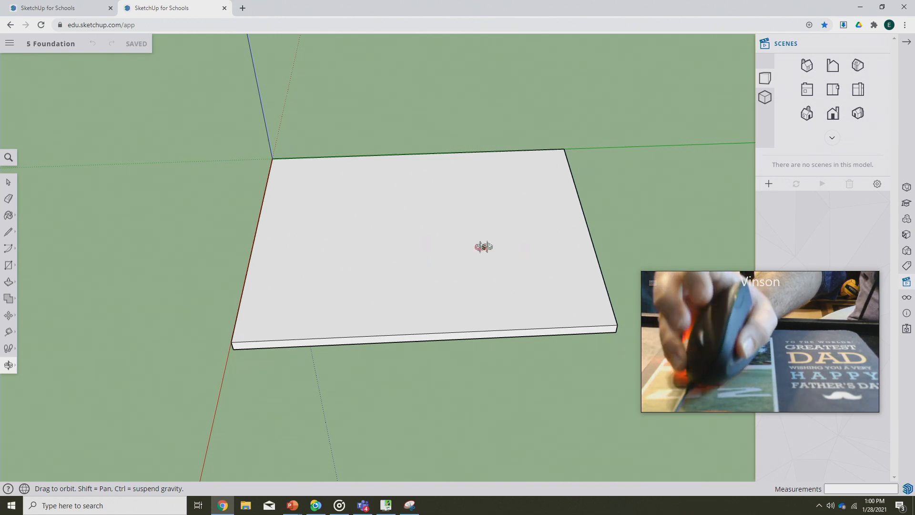
mouse_move(410, 239)
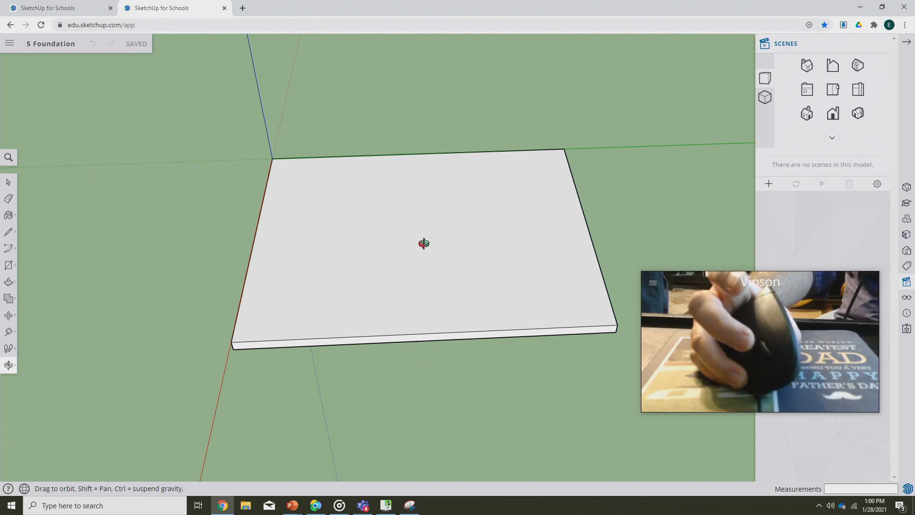
drag(423, 243, 446, 171)
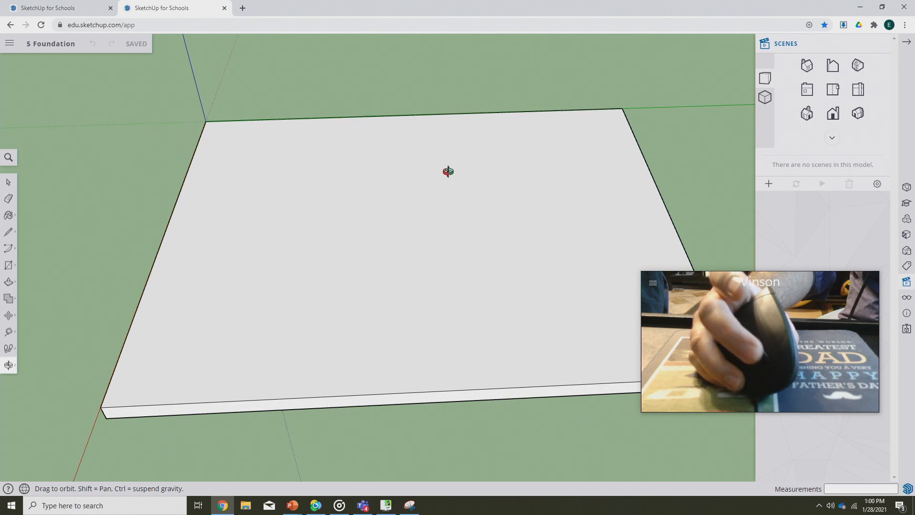
drag(447, 172, 651, 265)
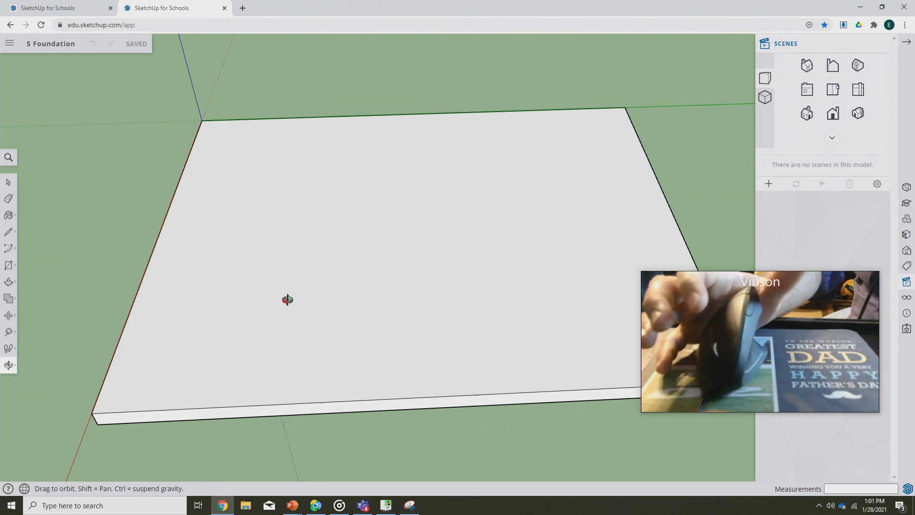
mouse_move(695, 198)
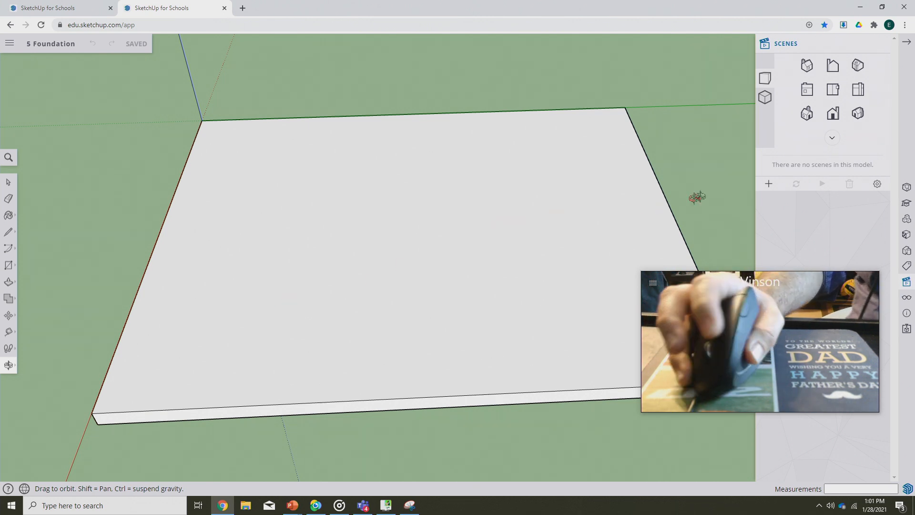
mouse_move(843, 242)
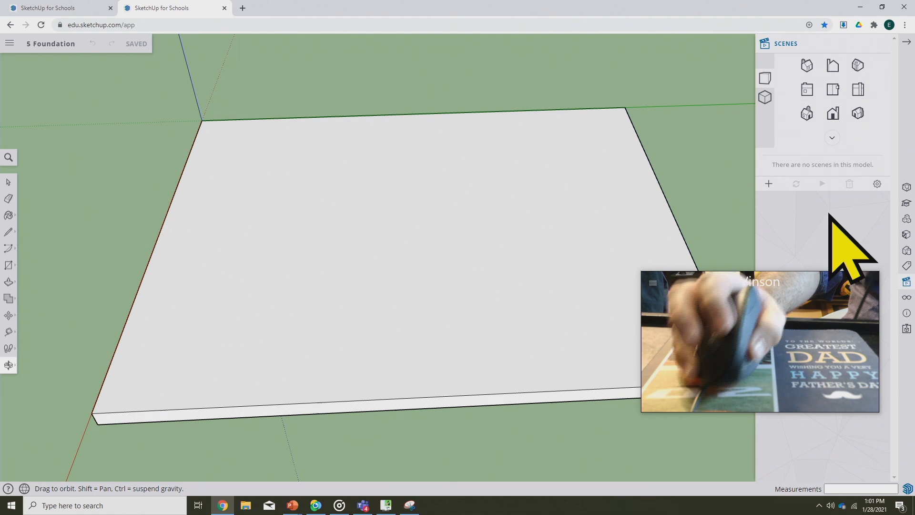
mouse_move(869, 265)
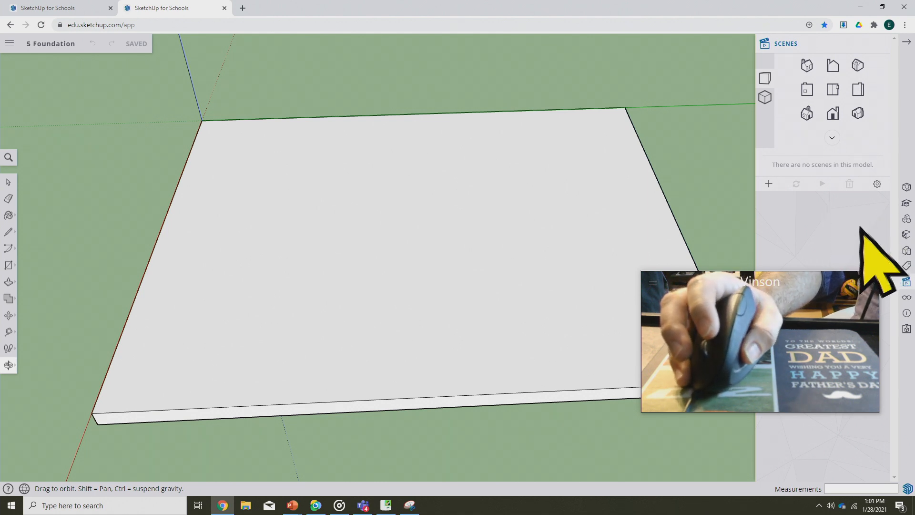
mouse_move(849, 257)
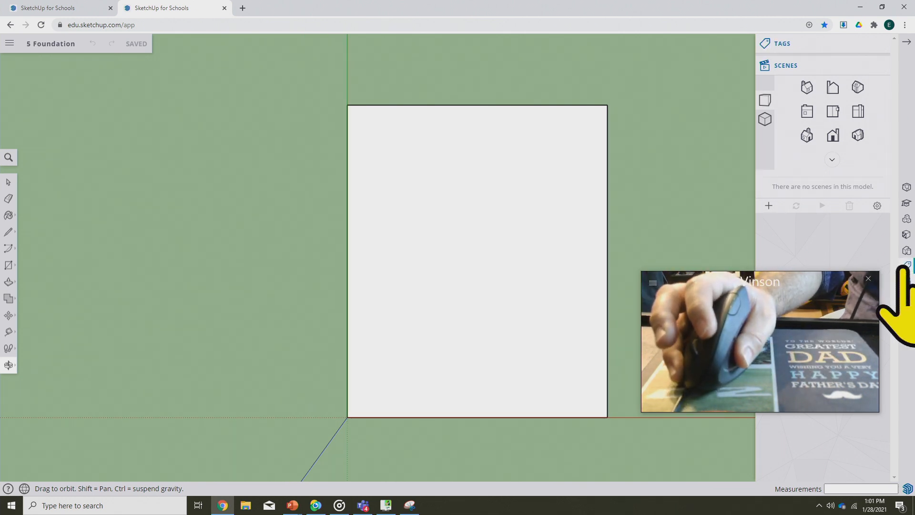
Step: Add a Foundation tag, select the slab, then add a Walls tag
click(782, 43)
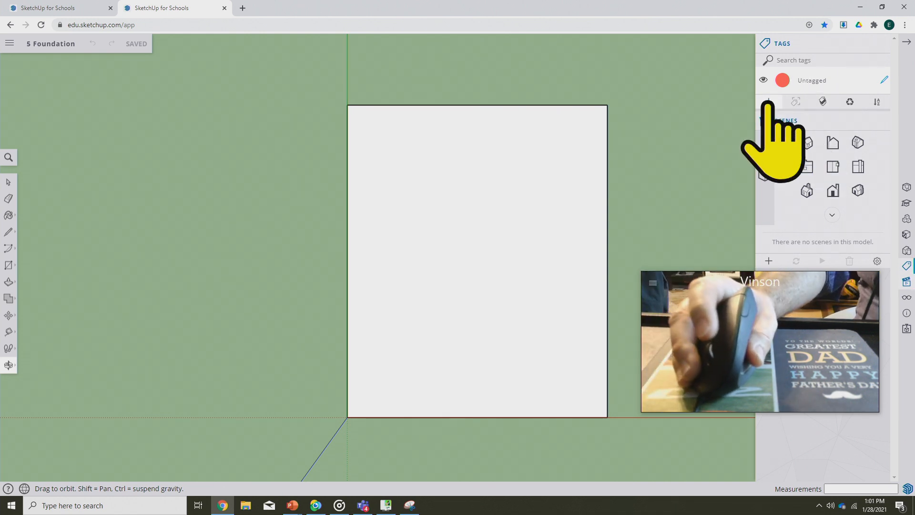
click(768, 102)
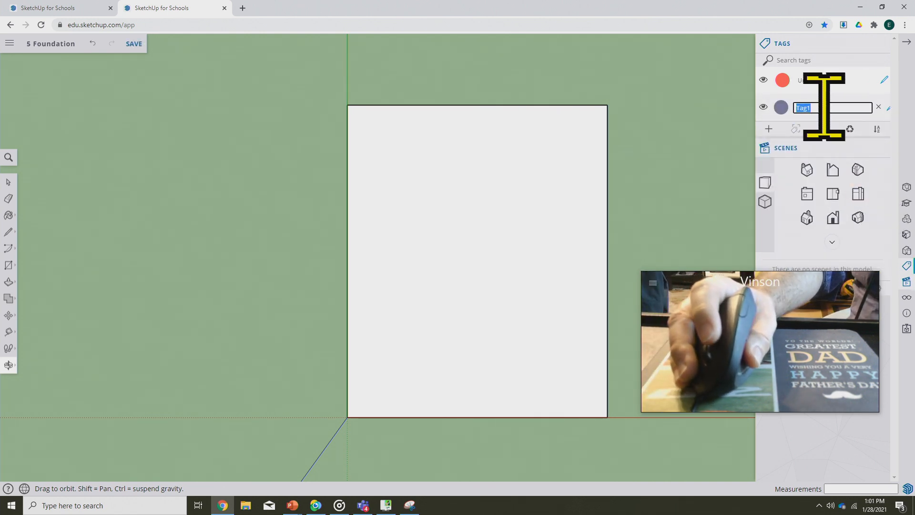
text(Foundation)
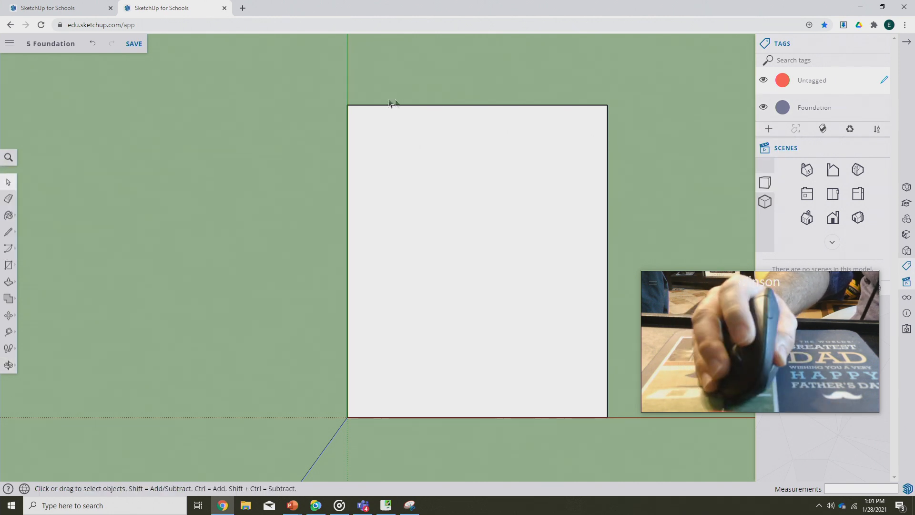
click(476, 262)
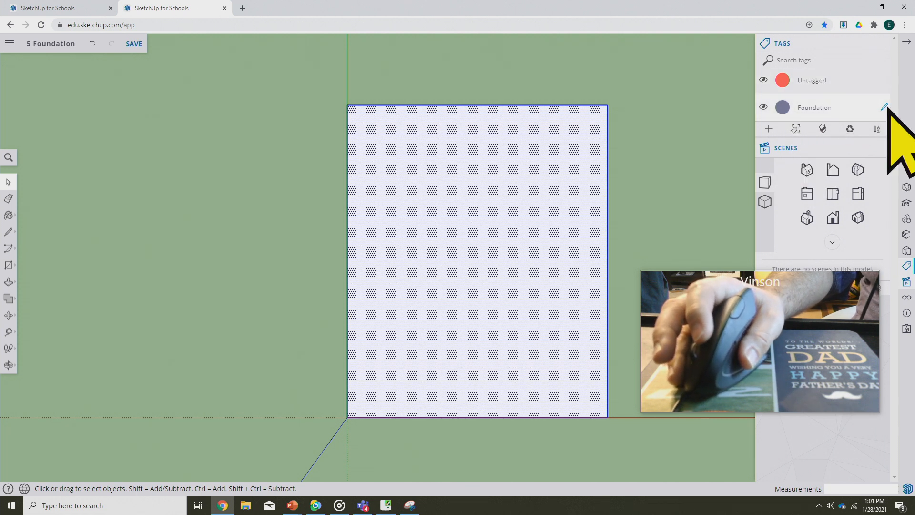
mouse_move(795, 128)
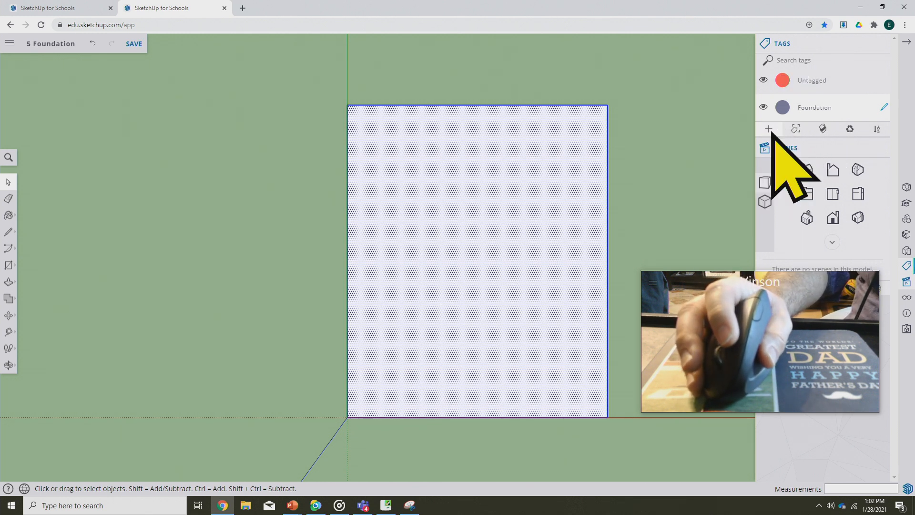
click(768, 129)
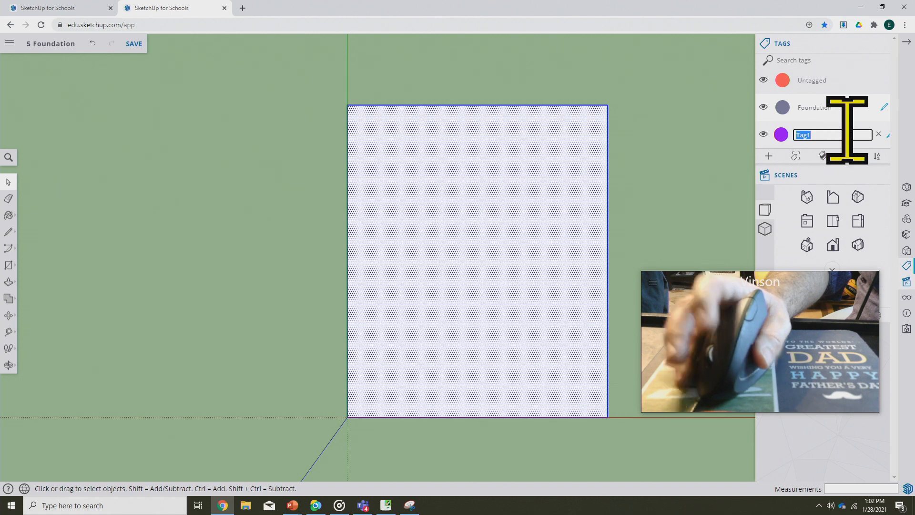
text(Walls)
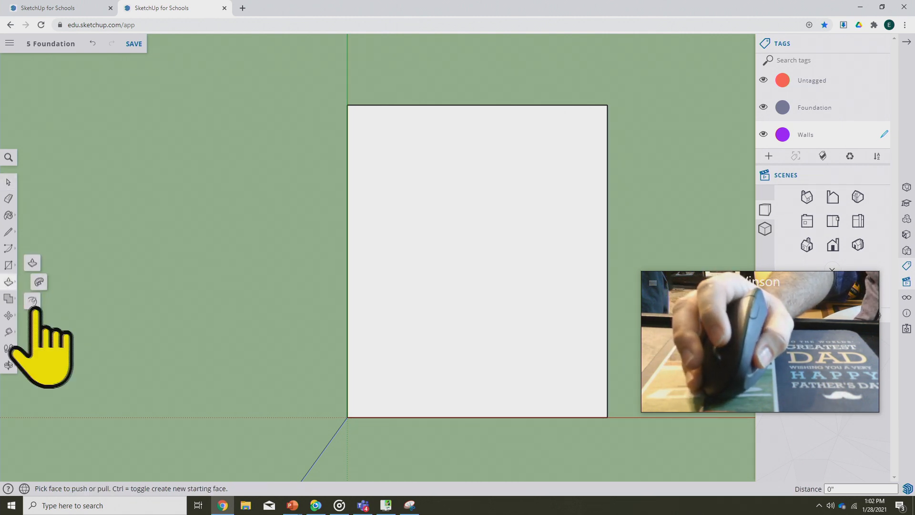
mouse_move(32, 301)
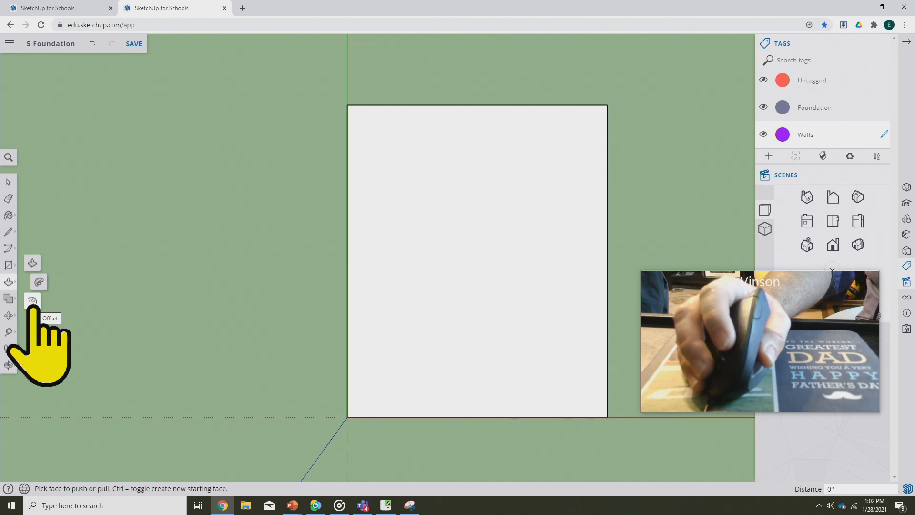
Step: Switch to the Offset tool to inset the slab's top-face outline
click(32, 301)
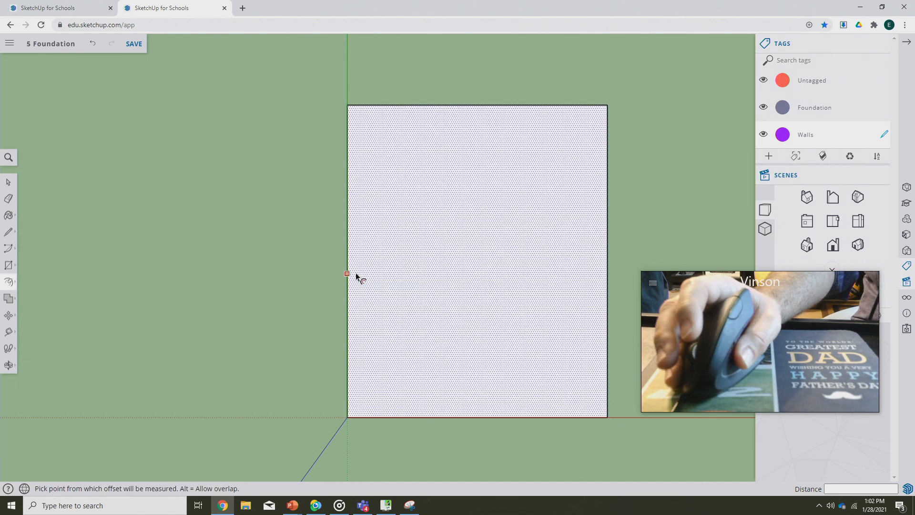
mouse_move(356, 267)
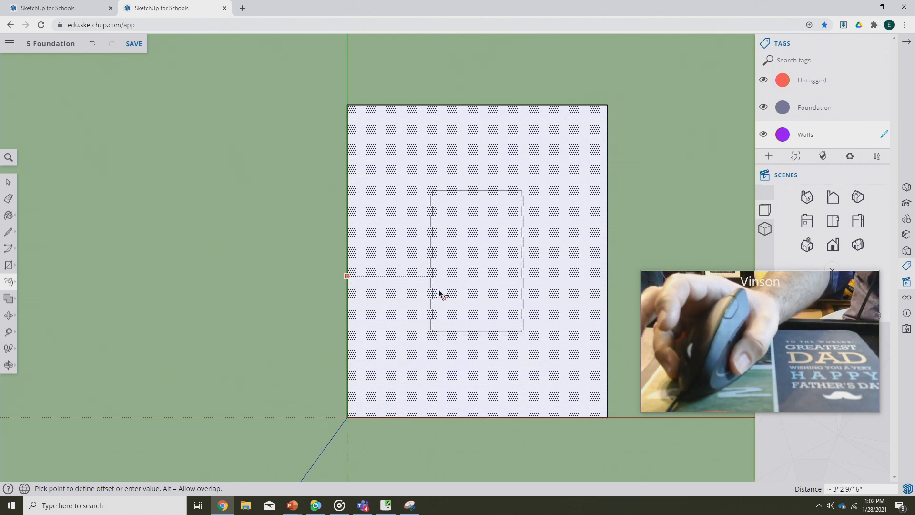
mouse_move(374, 305)
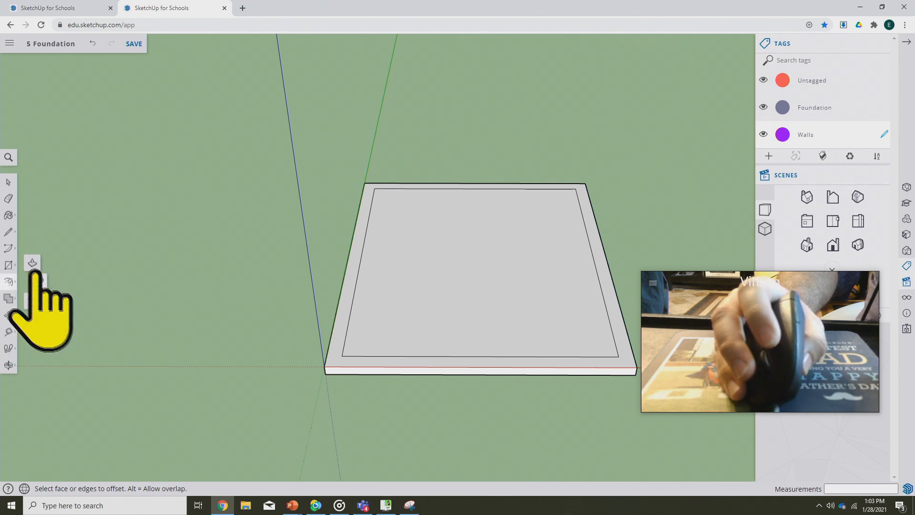
mouse_move(32, 262)
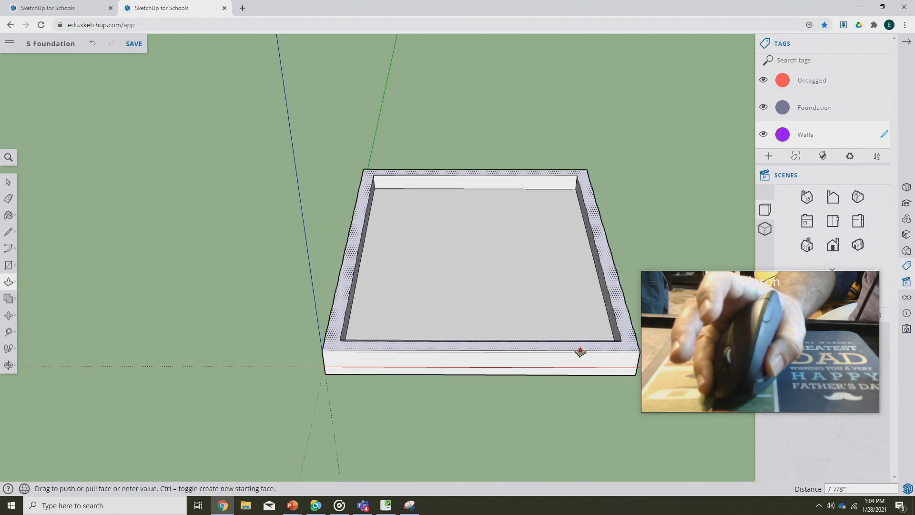
Step: Pull the outer ring up 8 feet into walls and orbit to inspect them
drag(580, 351, 578, 306)
text(8')
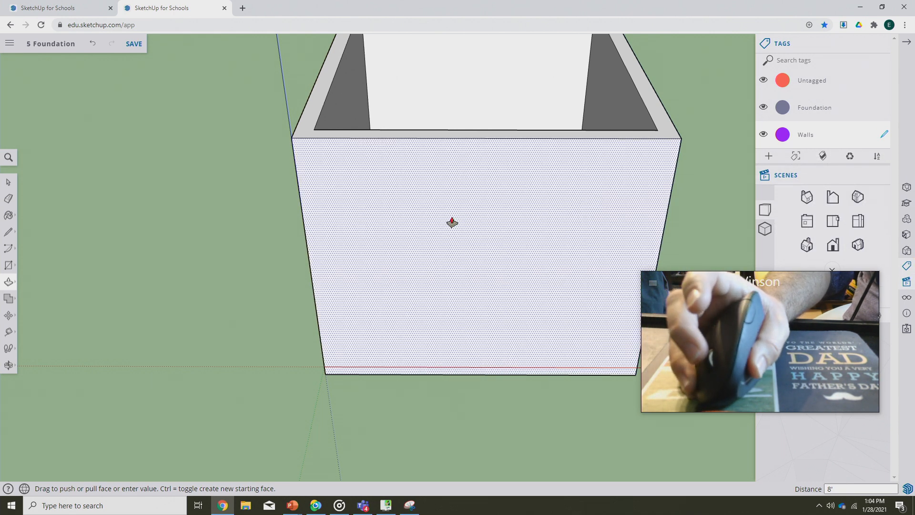
drag(452, 223, 524, 285)
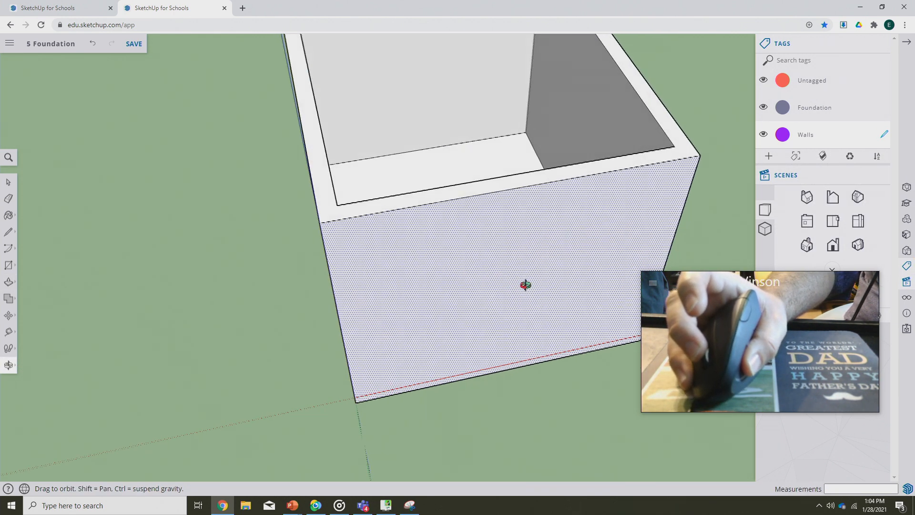
drag(525, 285, 460, 264)
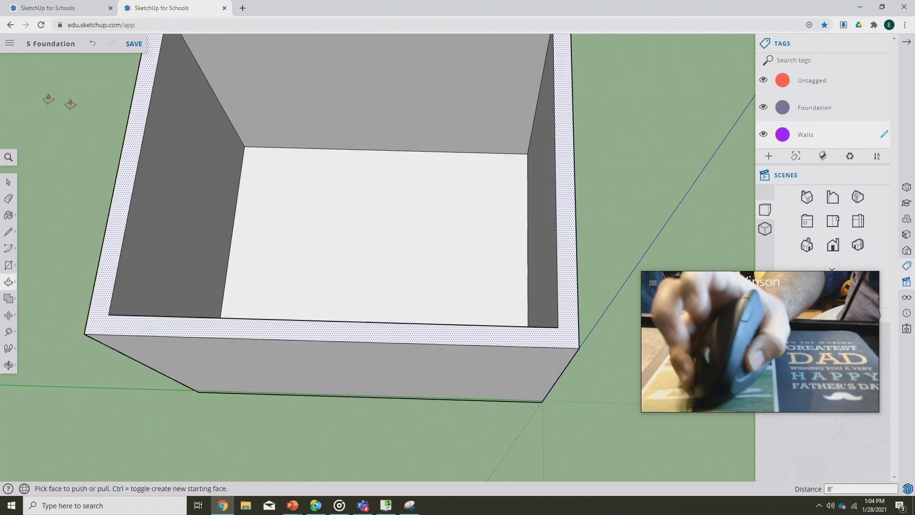
click(133, 44)
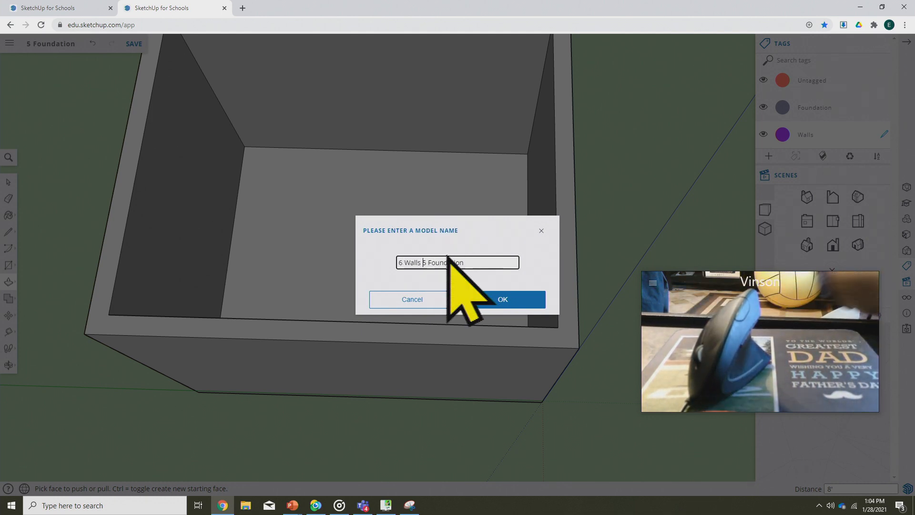
Step: Confirm the model name 6 Walls 5 Foundation and take a full-screen snip
click(501, 299)
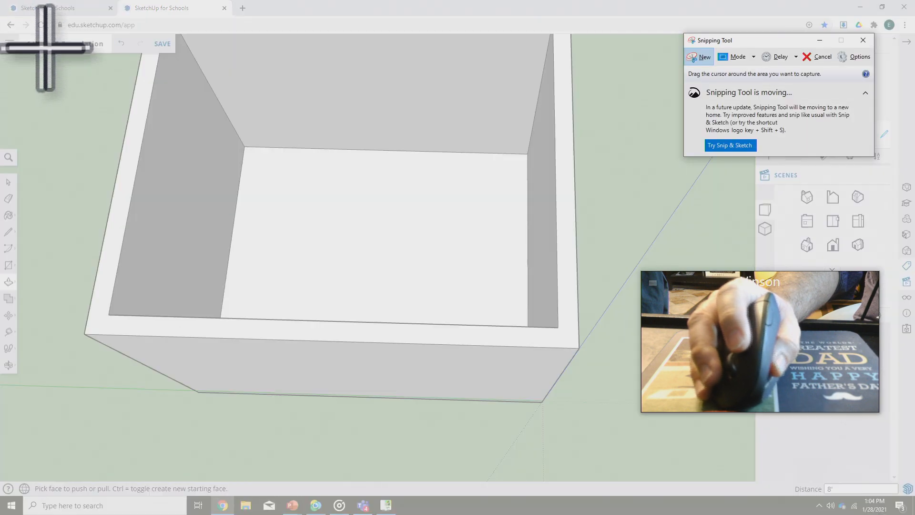
click(862, 40)
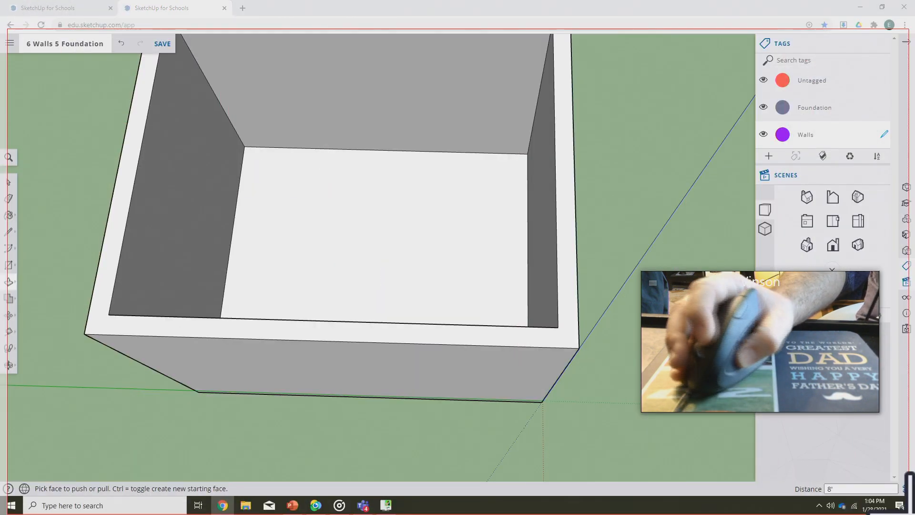